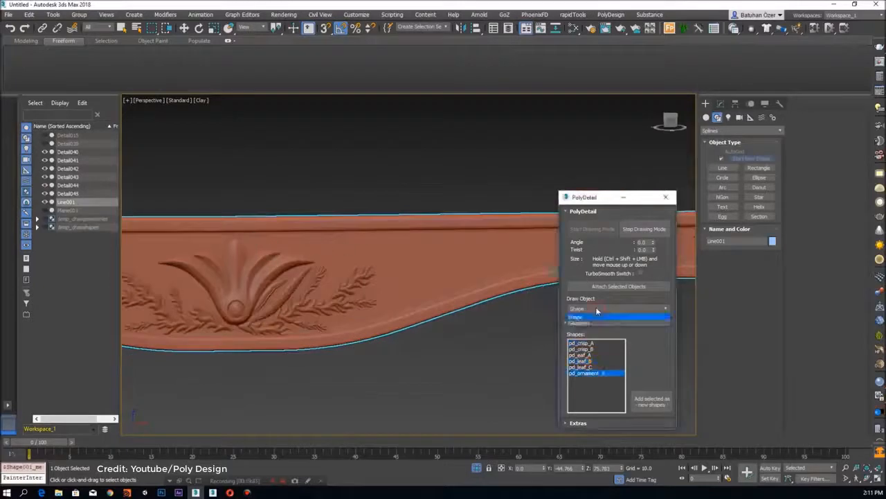
- Switch PolyDetail's Draw Object from Shape to Geometry, loading the pd_branches geometry library
click(617, 308)
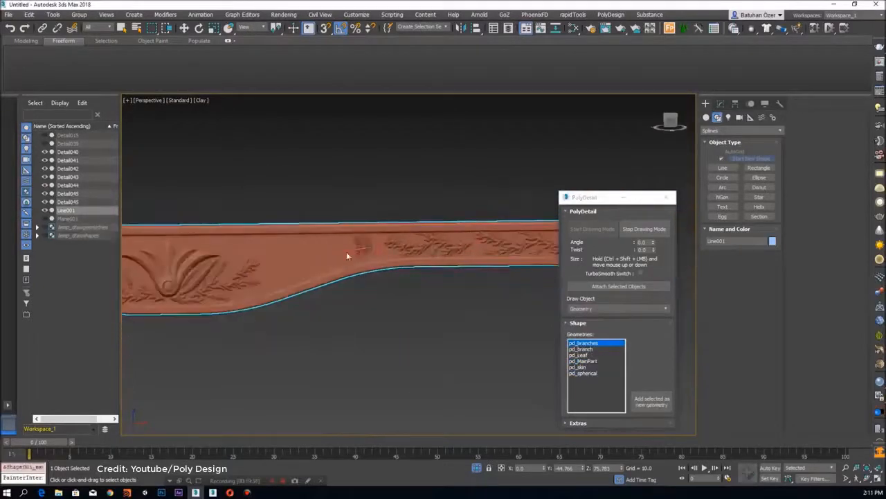